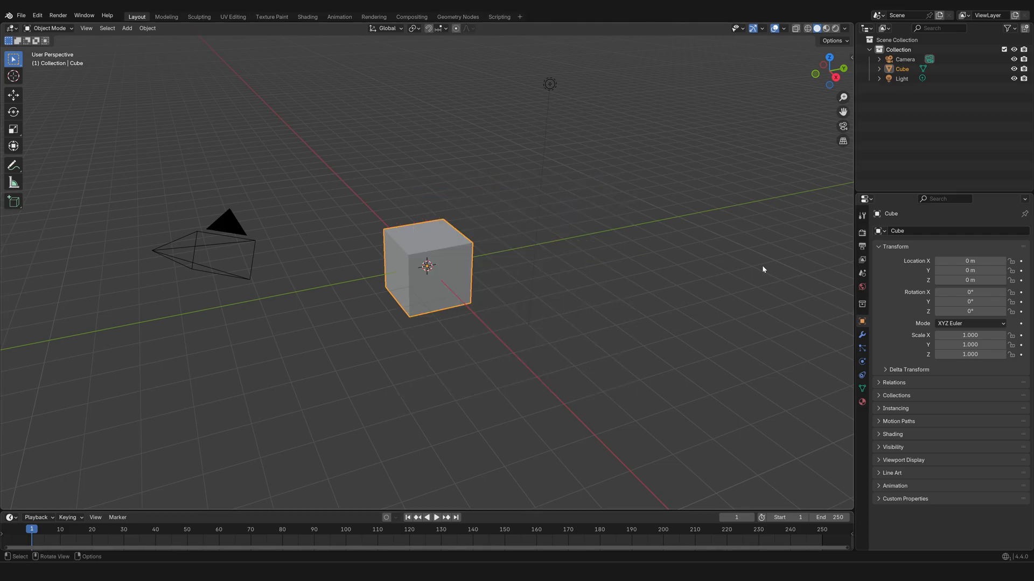
{"action": "mouse_move", "coordinate": [783, 382]}
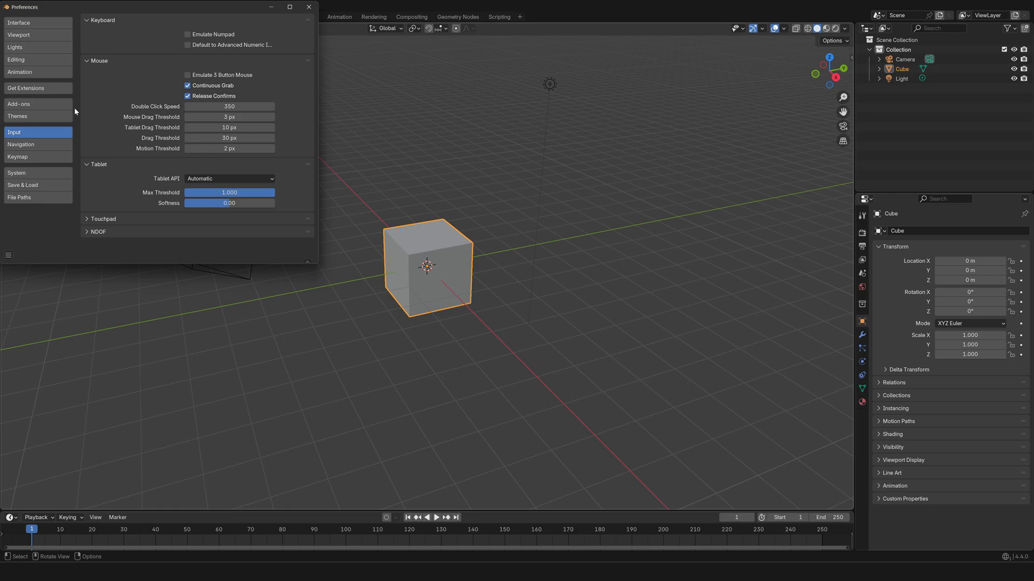
Step: In Interface preferences, try Resolution Scale 1.00, then restore it to 1.20
{"action": "left_click", "coordinate": [18, 22]}
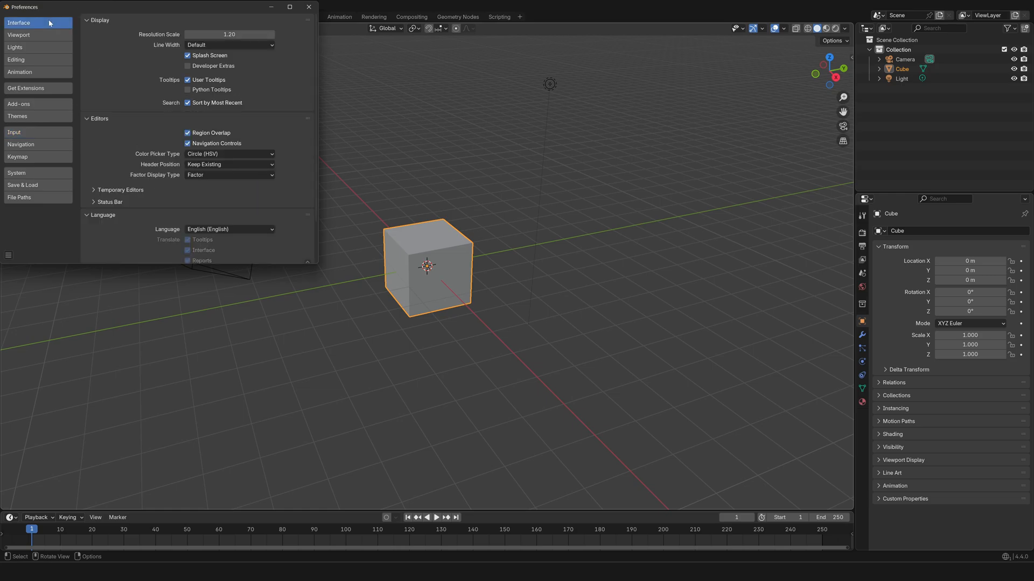
{"action": "mouse_move", "coordinate": [144, 44]}
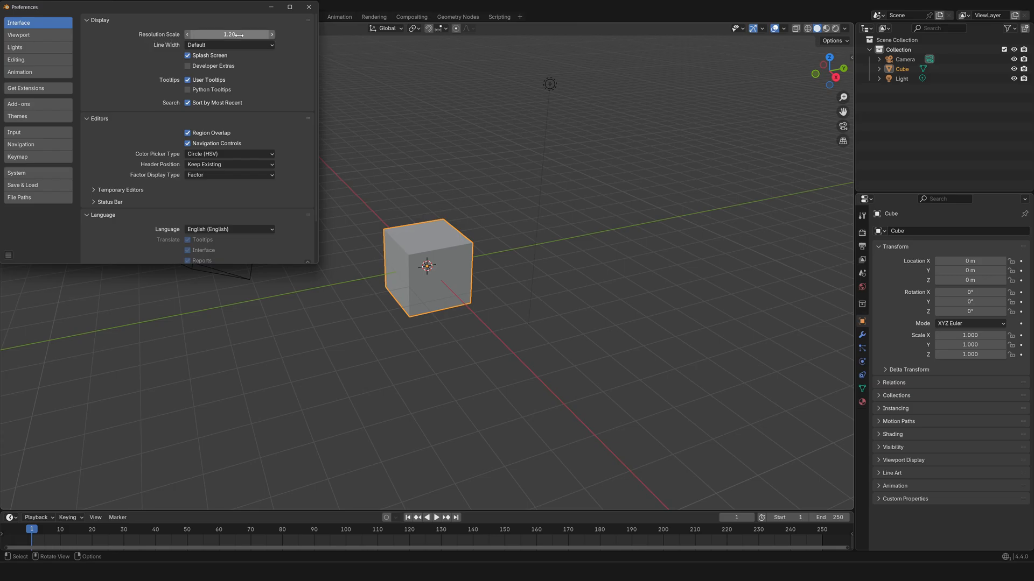
{"action": "mouse_move", "coordinate": [228, 33]}
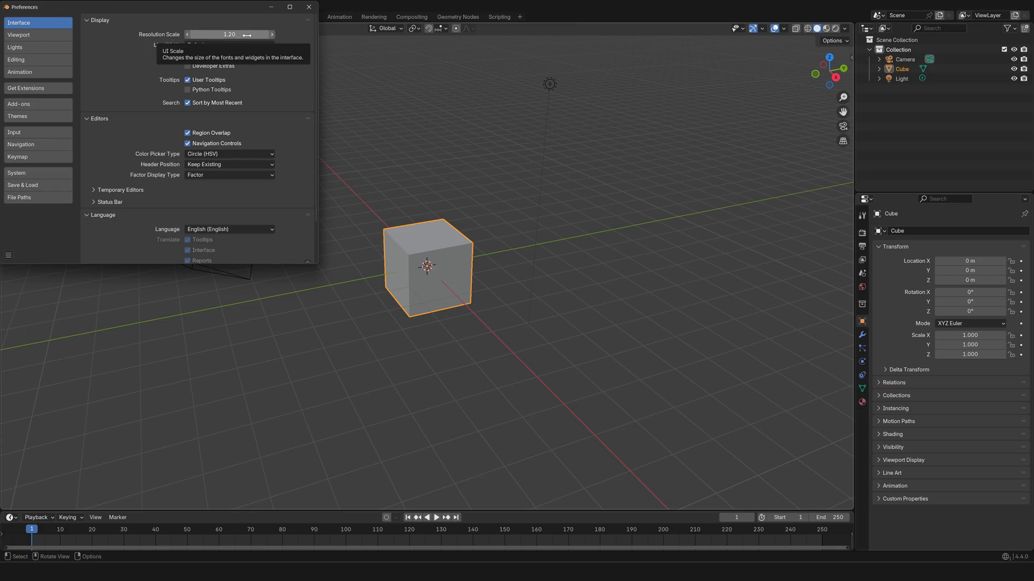
{"action": "left_click", "coordinate": [229, 34]}
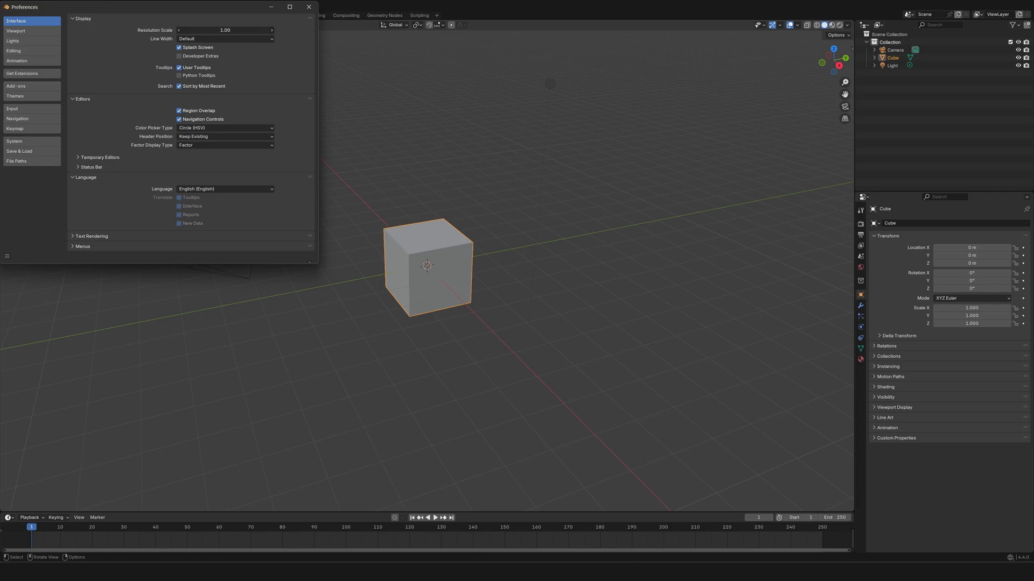
{"action": "left_click", "coordinate": [224, 31]}
{"action": "type", "text": "1.2"}
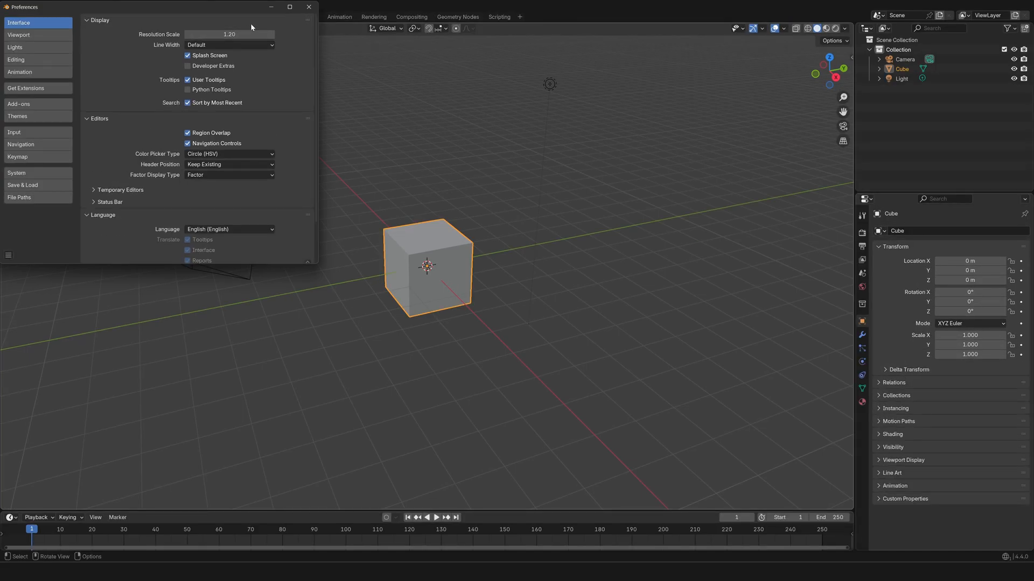
{"action": "mouse_move", "coordinate": [112, 87]}
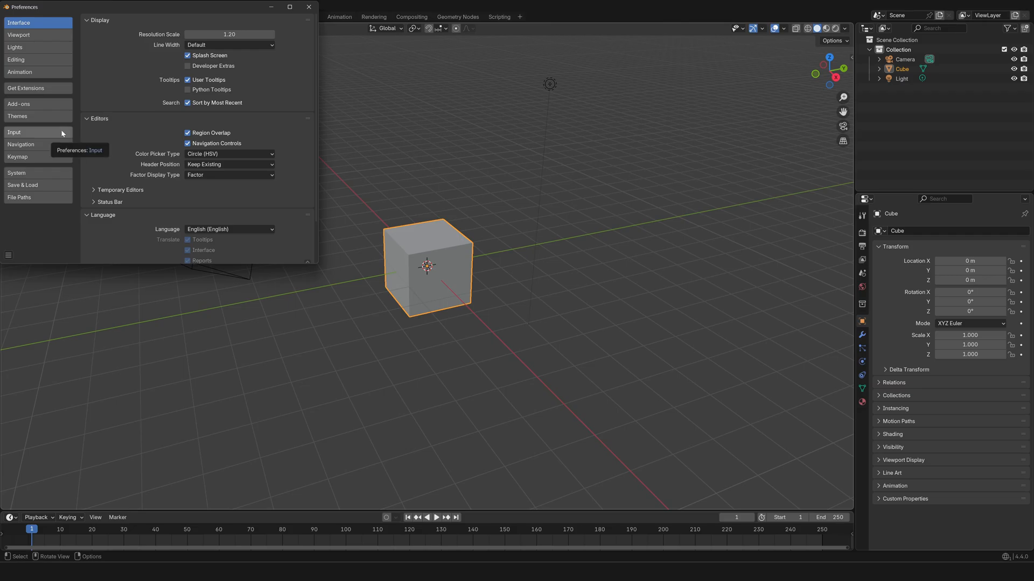
Step: Review the Input preferences (keyboard and mouse options), then close the Preferences window
{"action": "left_click", "coordinate": [14, 131]}
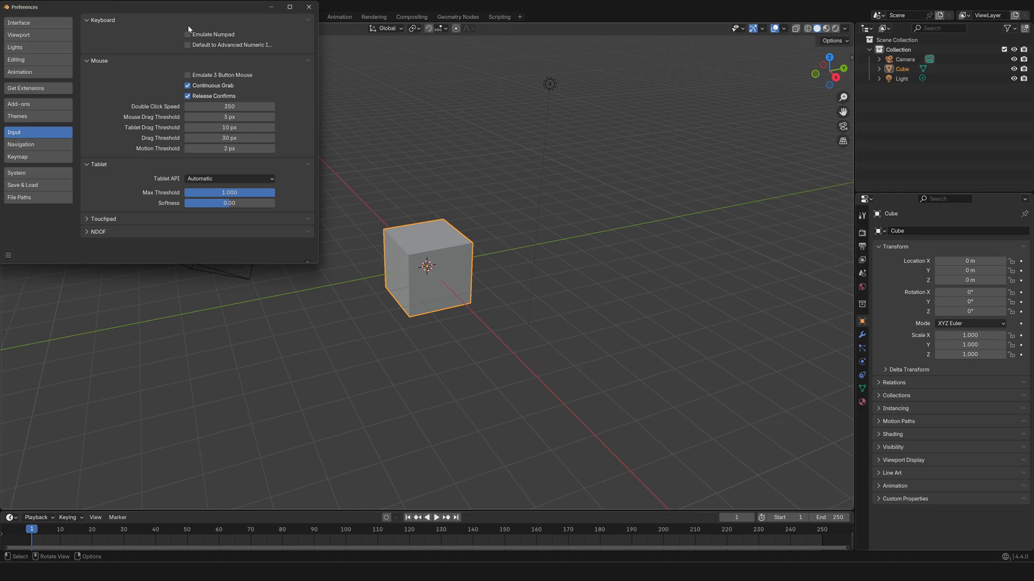
{"action": "mouse_move", "coordinate": [212, 33]}
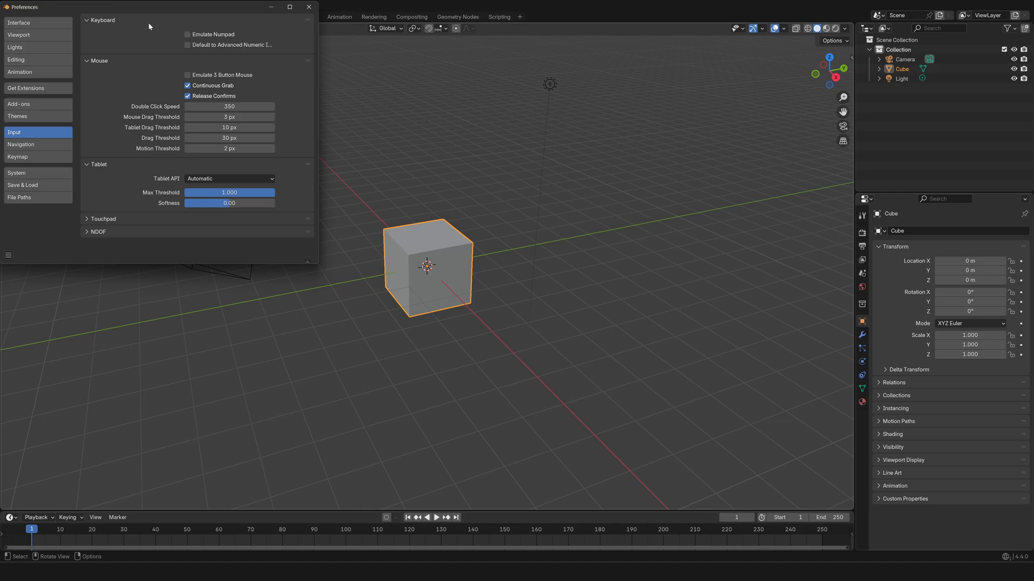
{"action": "mouse_move", "coordinate": [140, 40]}
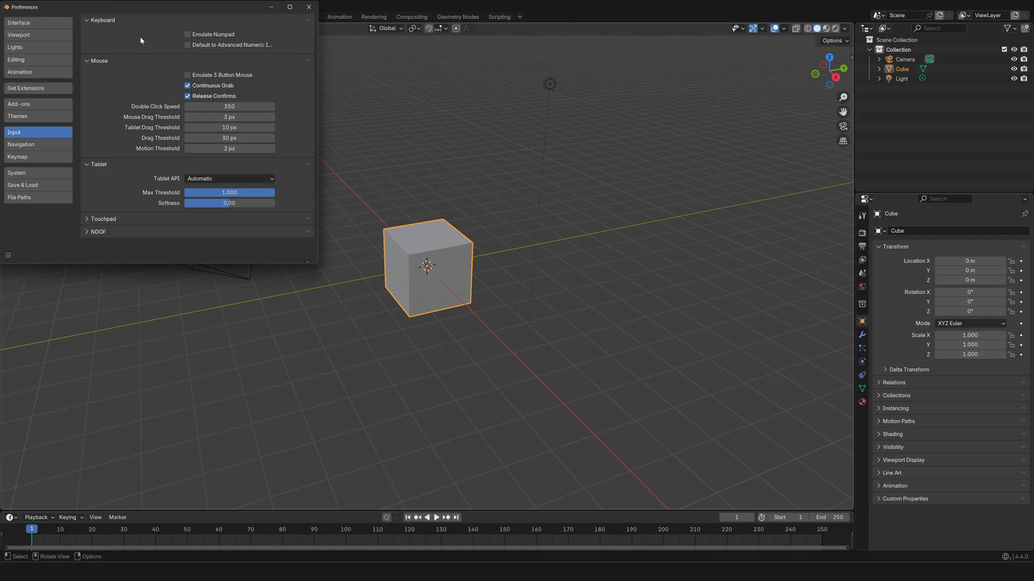
{"action": "mouse_move", "coordinate": [142, 73]}
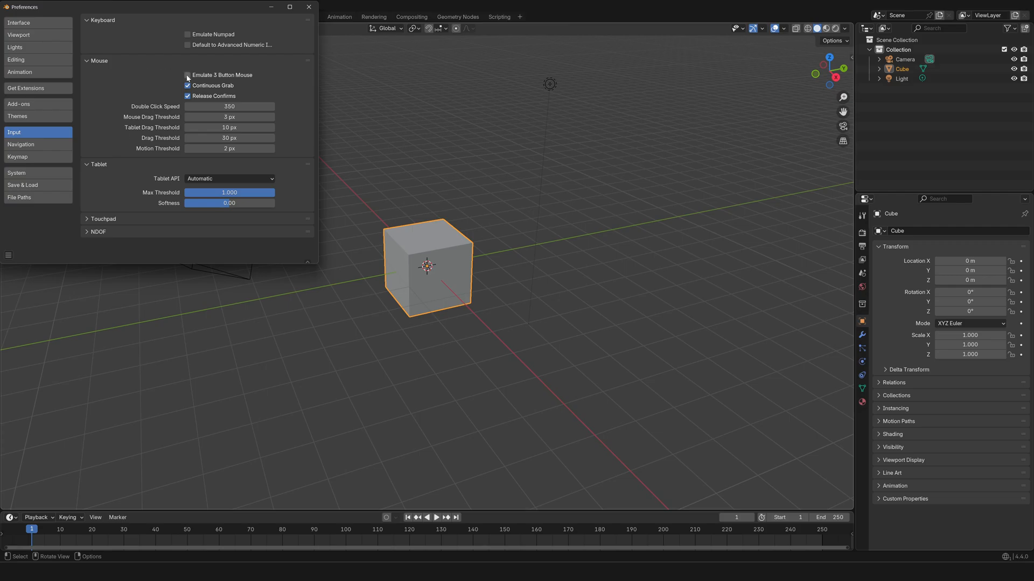
{"action": "mouse_move", "coordinate": [188, 76]}
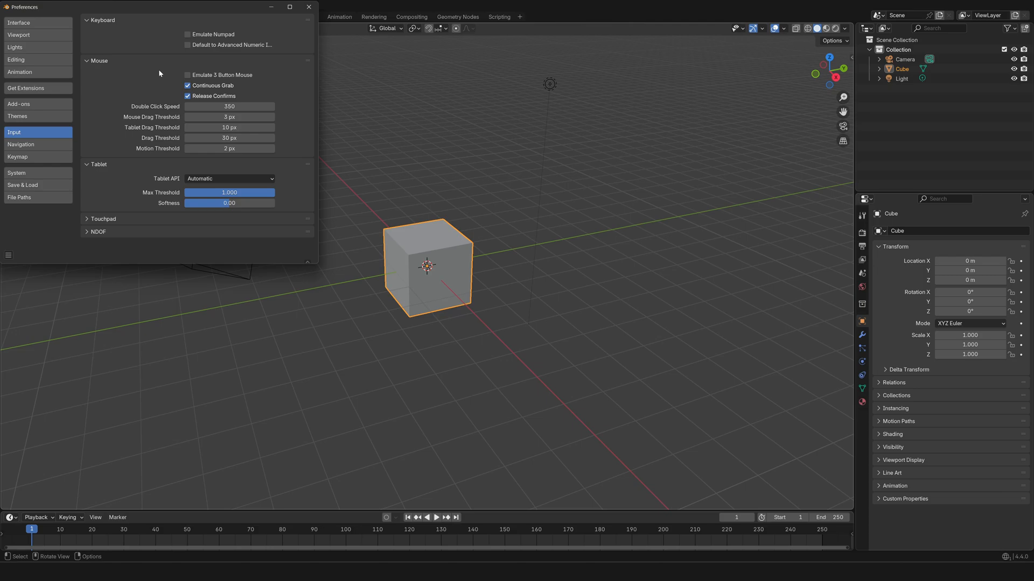
{"action": "mouse_move", "coordinate": [159, 75]}
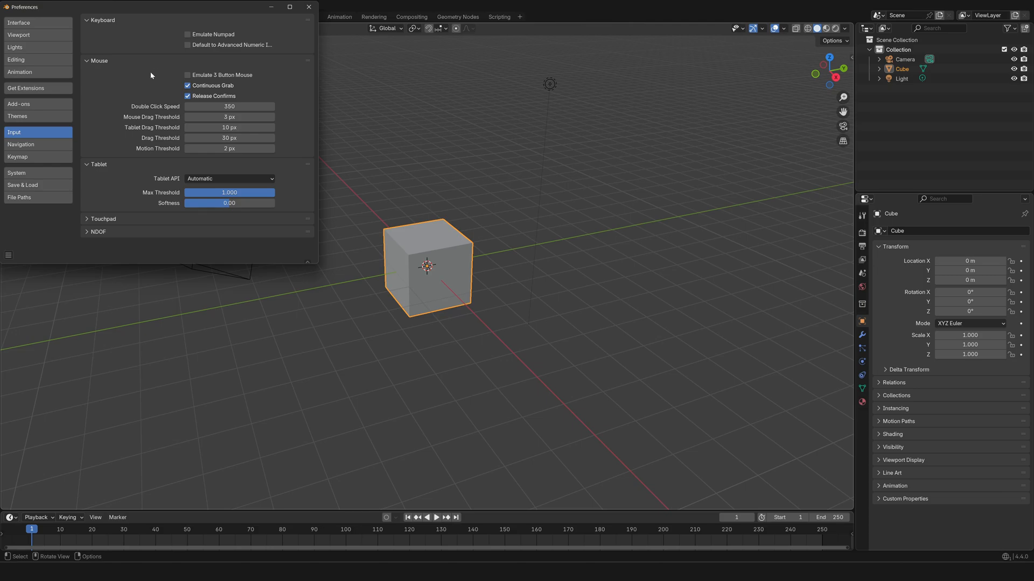
{"action": "left_click", "coordinate": [308, 6]}
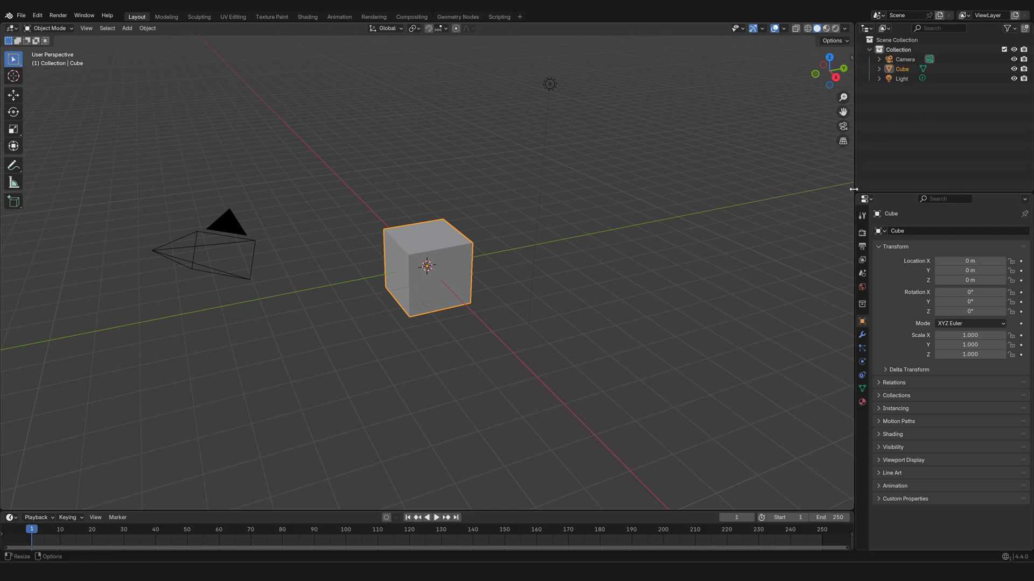
{"action": "mouse_move", "coordinate": [864, 199]}
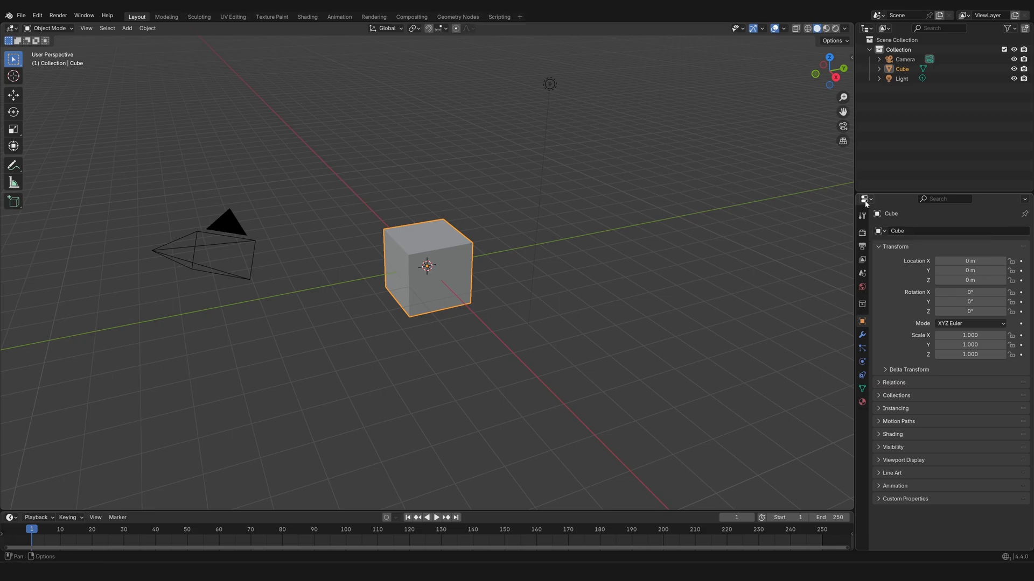
{"action": "mouse_move", "coordinate": [864, 199]}
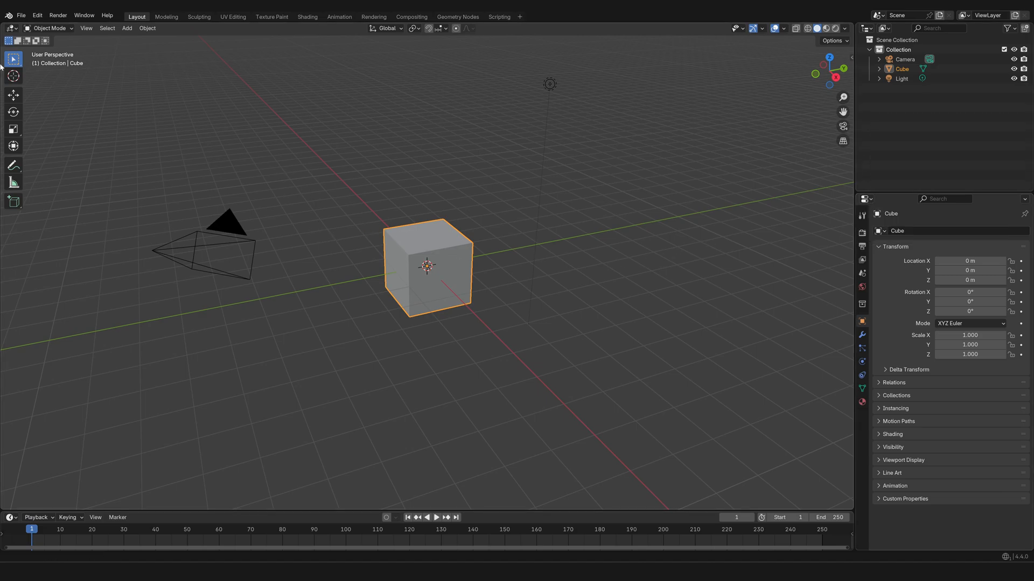
{"action": "left_click", "coordinate": [9, 28]}
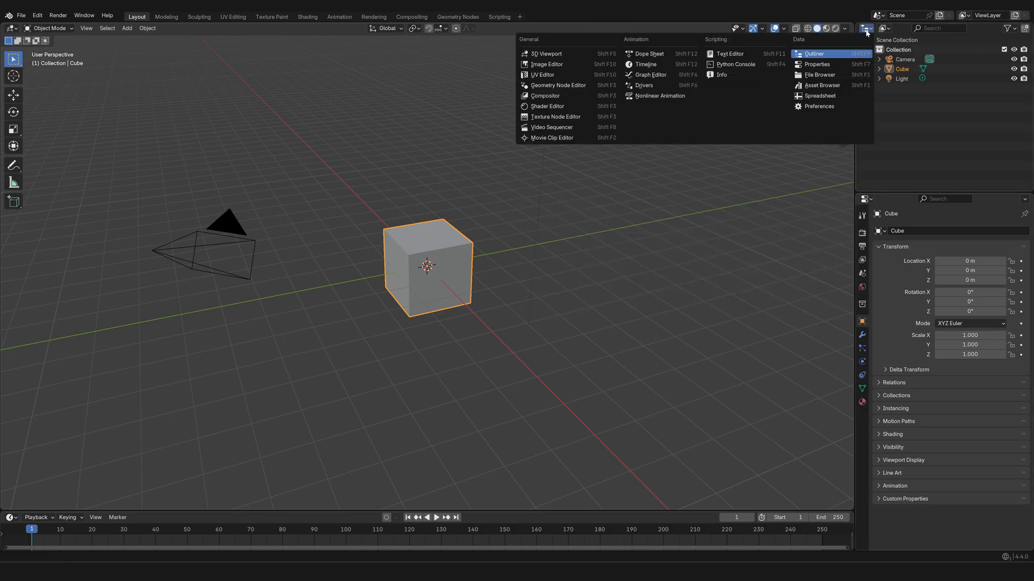
{"action": "mouse_move", "coordinate": [814, 54]}
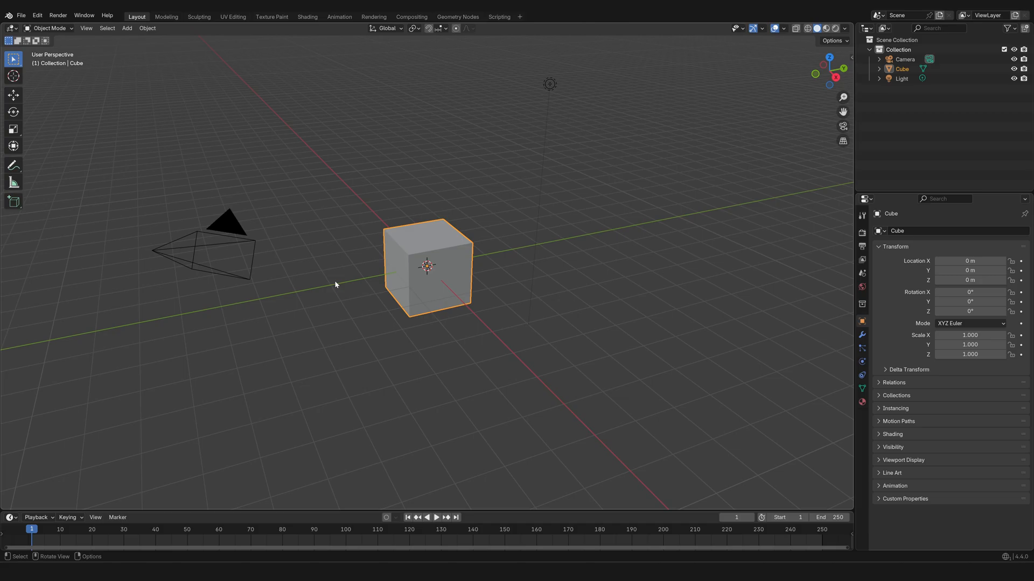
{"action": "mouse_move", "coordinate": [336, 288]}
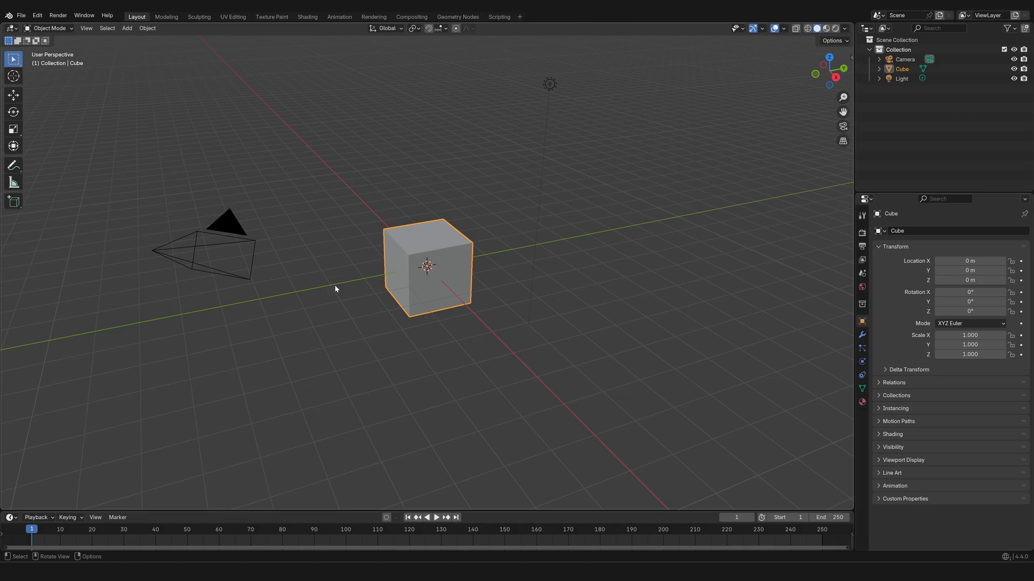
{"action": "mouse_move", "coordinate": [342, 307]}
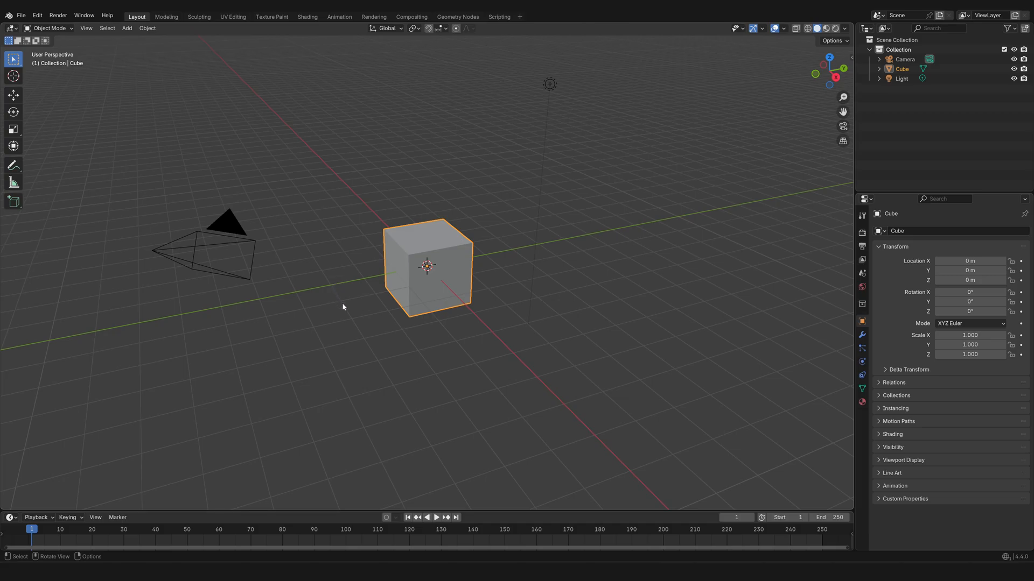
{"action": "mouse_move", "coordinate": [377, 334]}
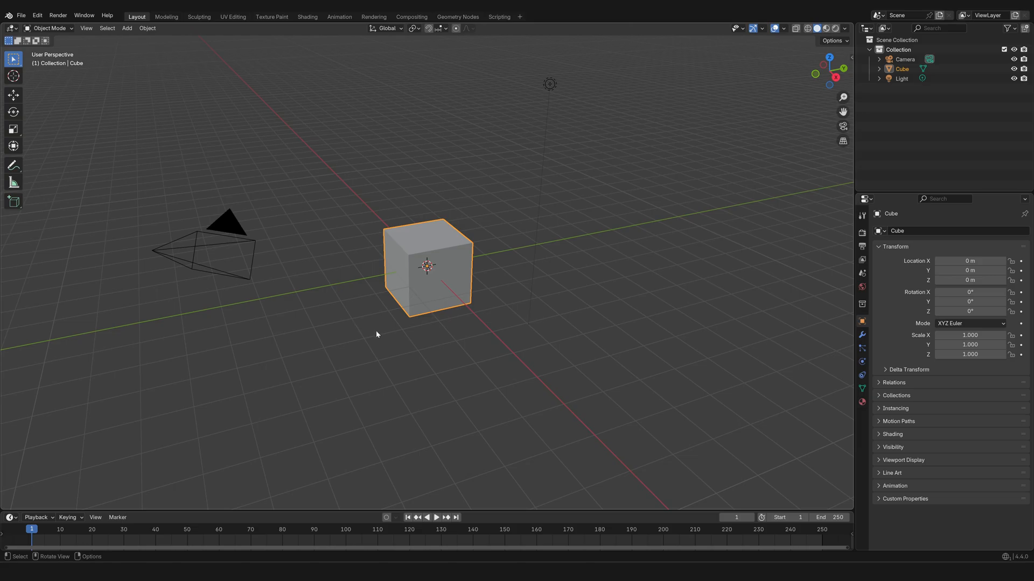
{"action": "mouse_move", "coordinate": [384, 351]}
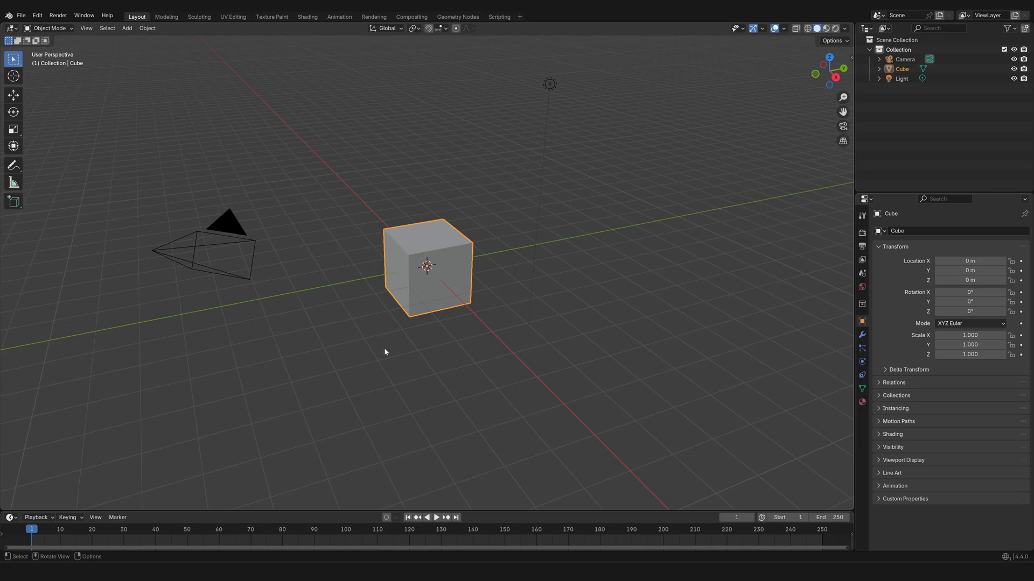
{"action": "mouse_move", "coordinate": [439, 370]}
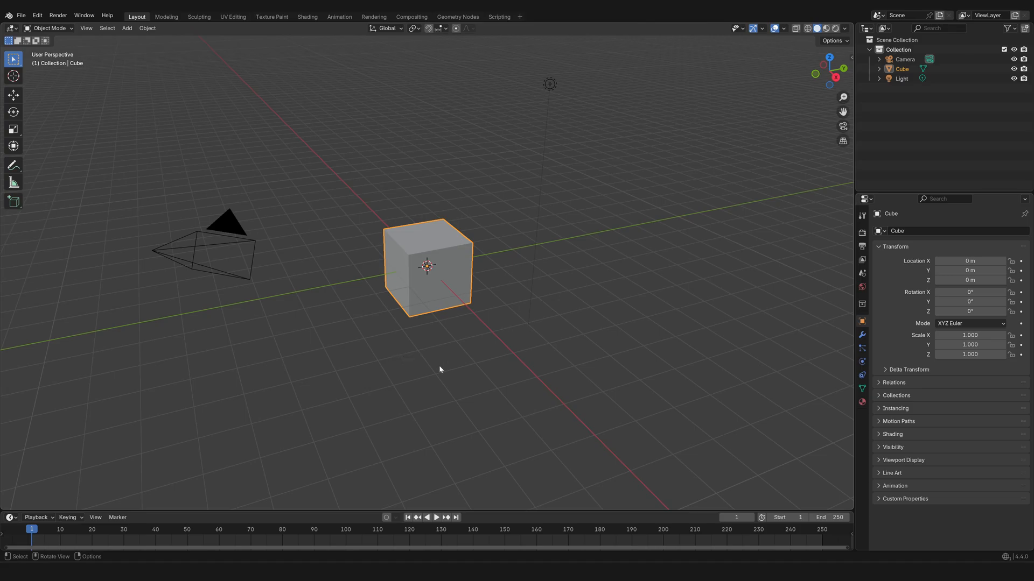
{"action": "mouse_move", "coordinate": [462, 405]}
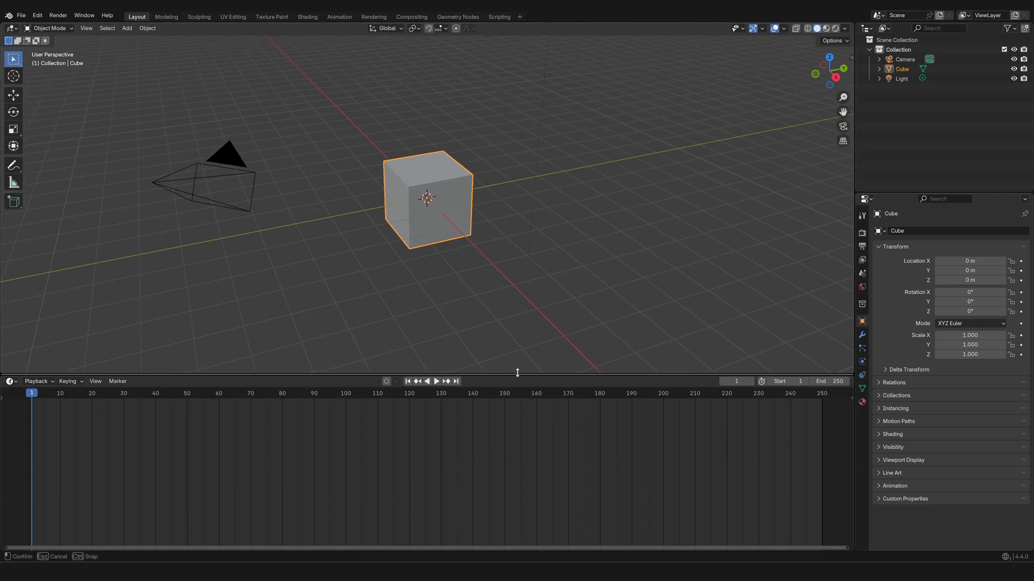
Step: Enlarge the timeline area and switch its editor type to Shader Editor showing the cube's material nodes
{"action": "left_click_drag", "start_coordinate": [517, 372], "coordinate": [516, 338]}
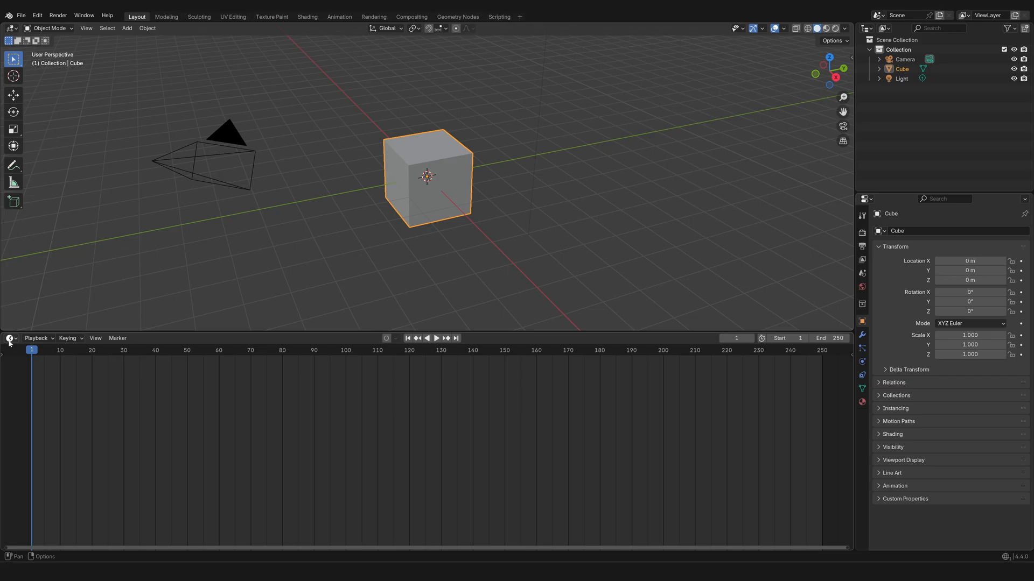
{"action": "mouse_move", "coordinate": [10, 338]}
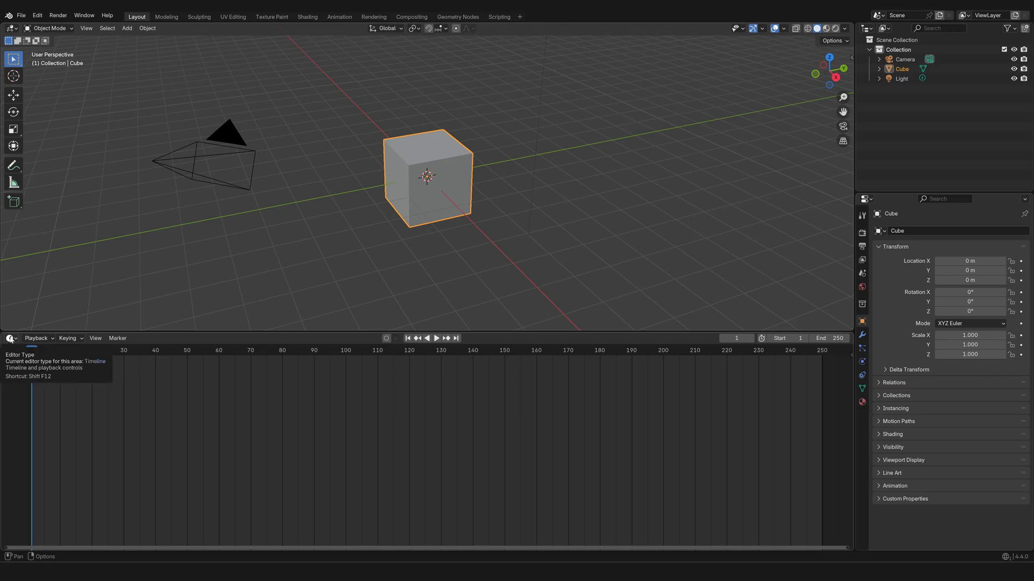
{"action": "left_click", "coordinate": [11, 338]}
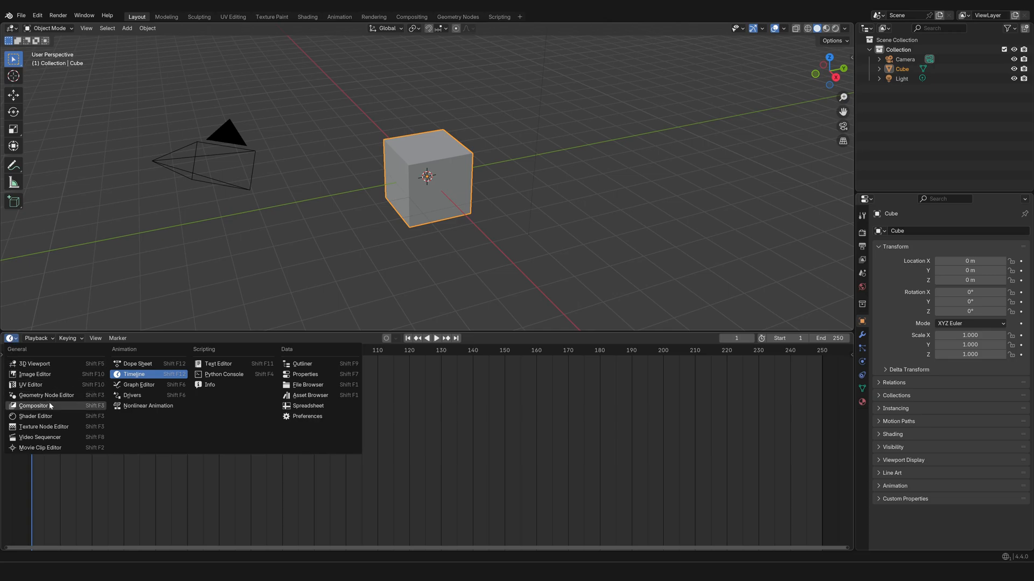
{"action": "mouse_move", "coordinate": [43, 427]}
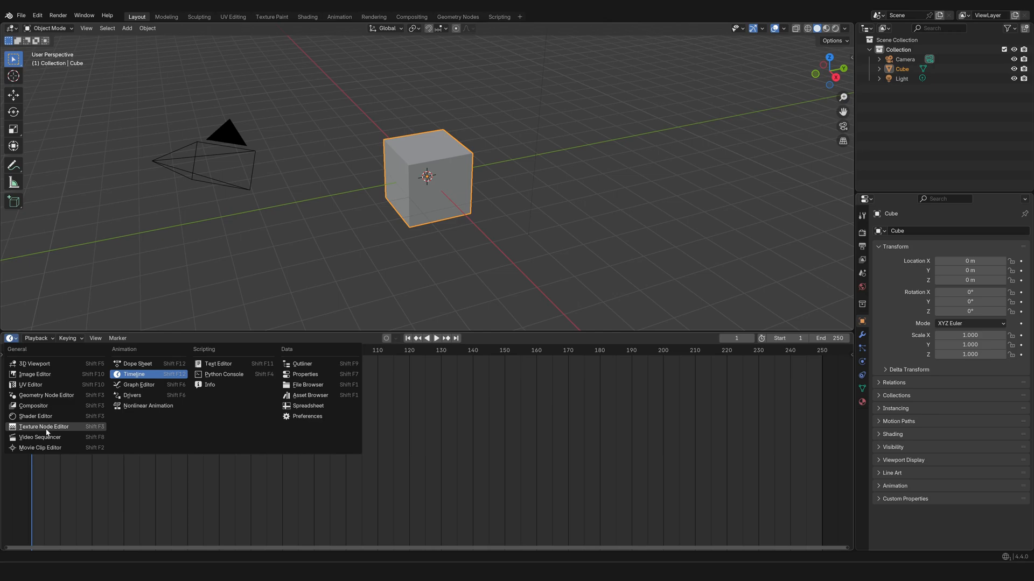
{"action": "mouse_move", "coordinate": [36, 415]}
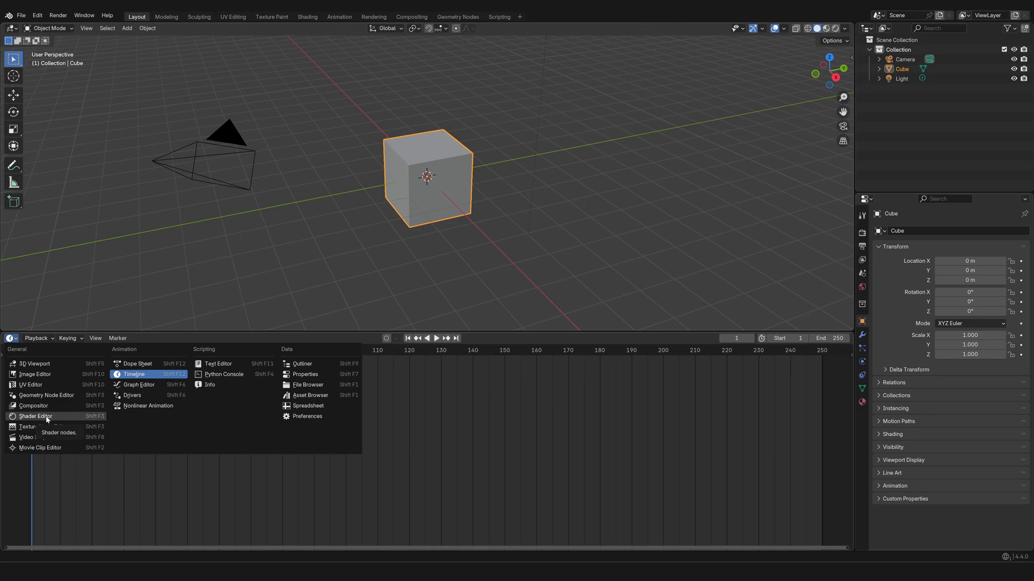
{"action": "left_click", "coordinate": [34, 416]}
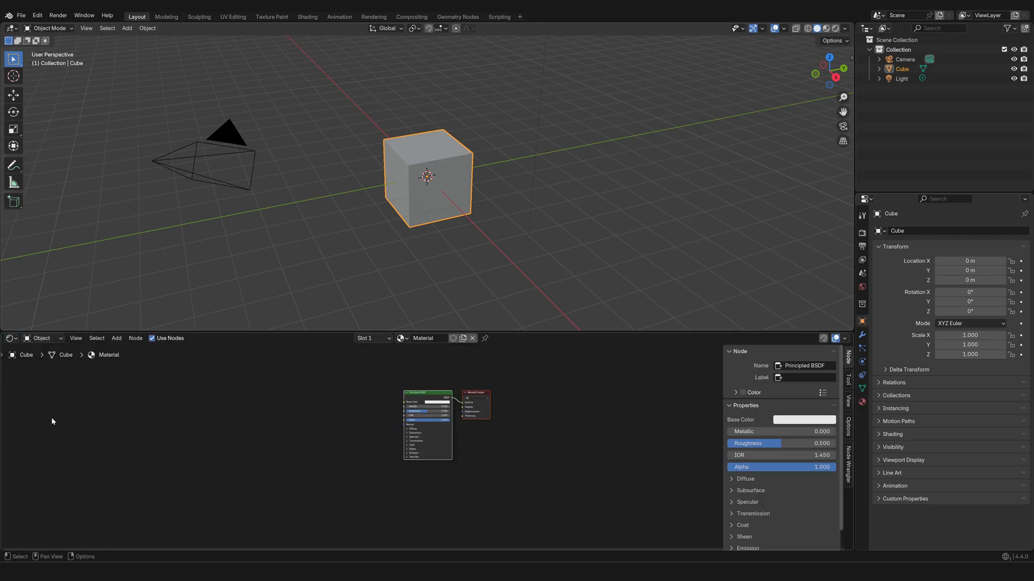
{"action": "mouse_move", "coordinate": [53, 426]}
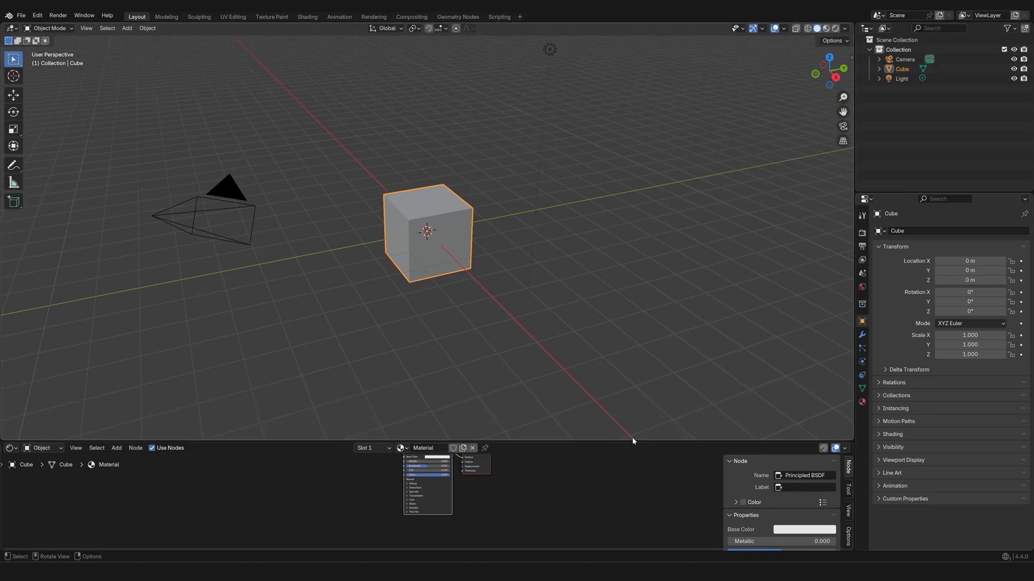
{"action": "right_click", "coordinate": [632, 441]}
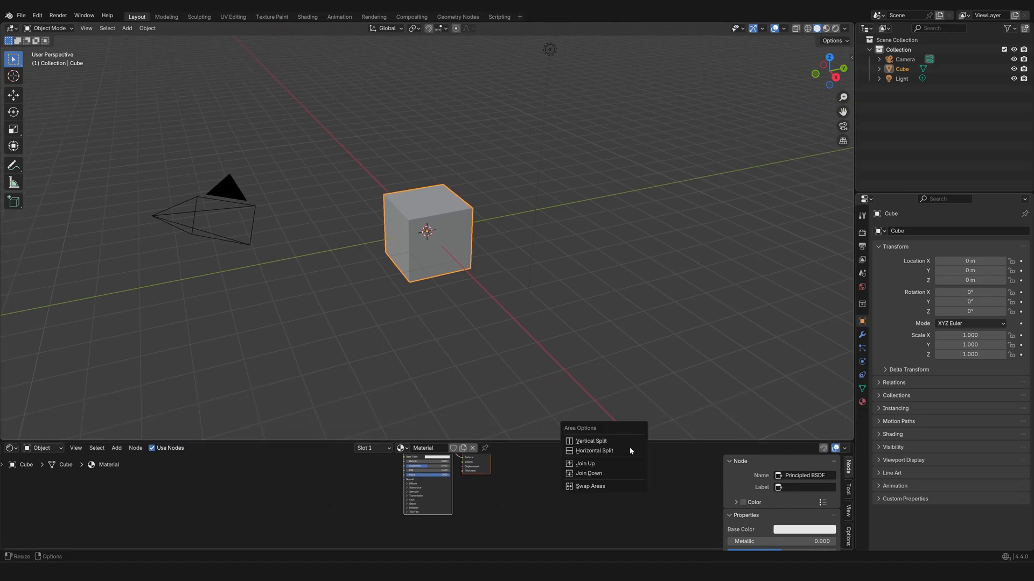
{"action": "left_click", "coordinate": [595, 451]}
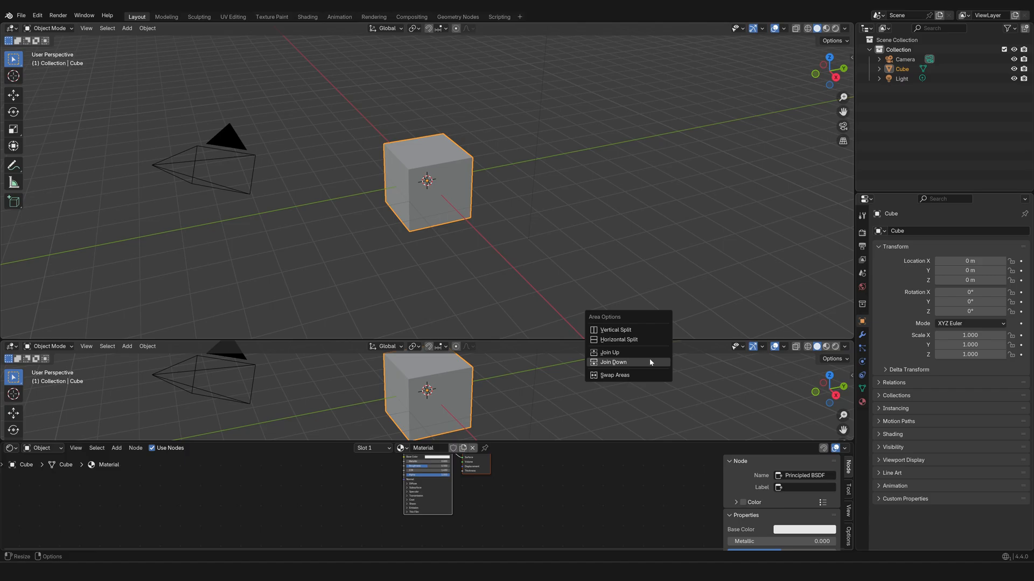
{"action": "left_click", "coordinate": [612, 362]}
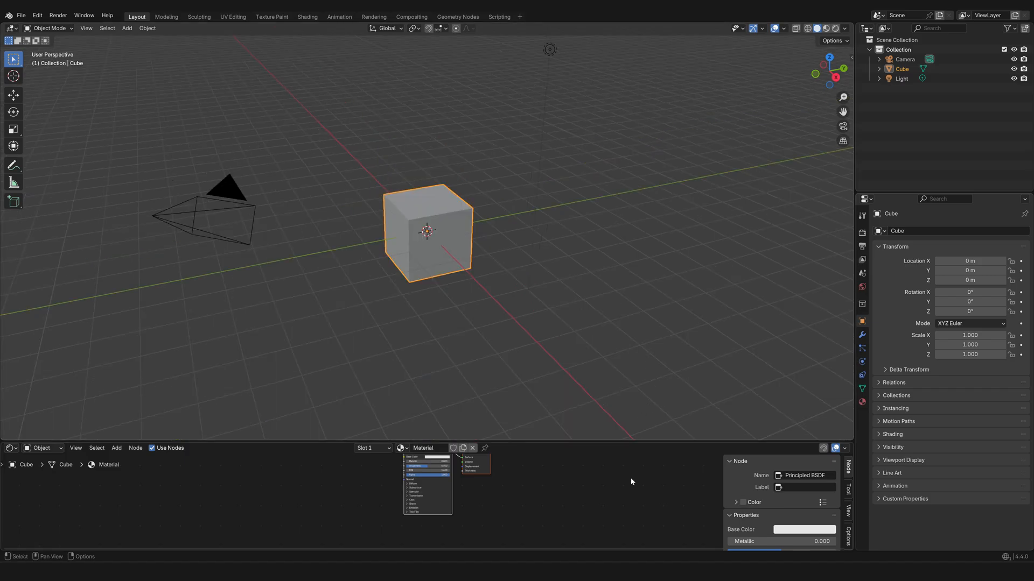
{"action": "mouse_move", "coordinate": [637, 483]}
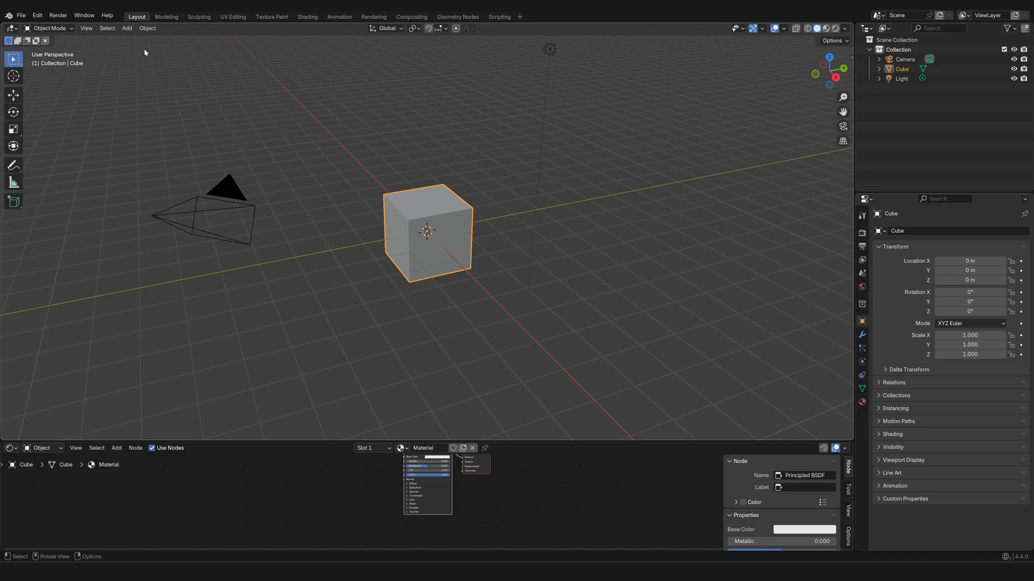
{"action": "left_click", "coordinate": [166, 16]}
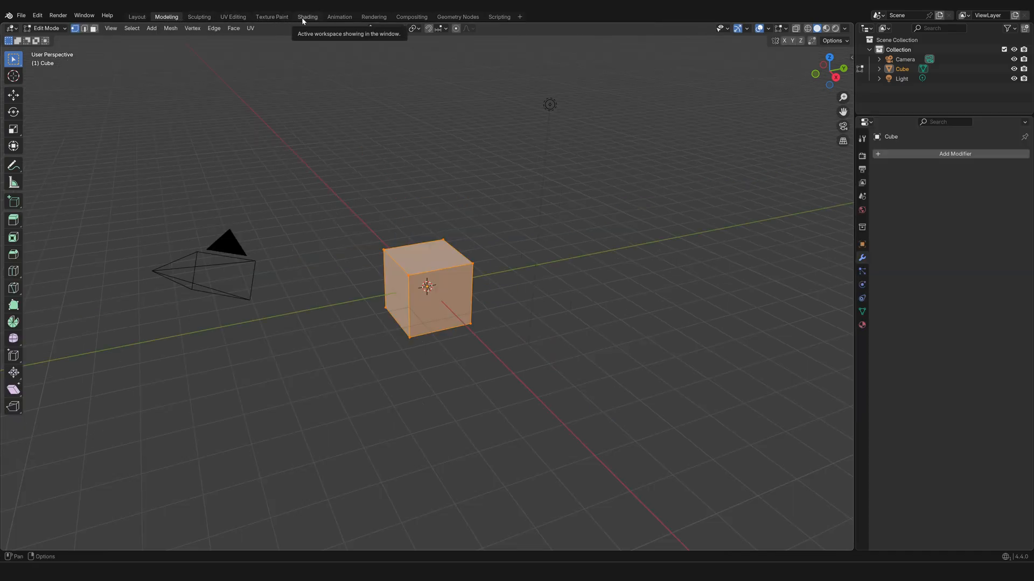
{"action": "left_click", "coordinate": [307, 16]}
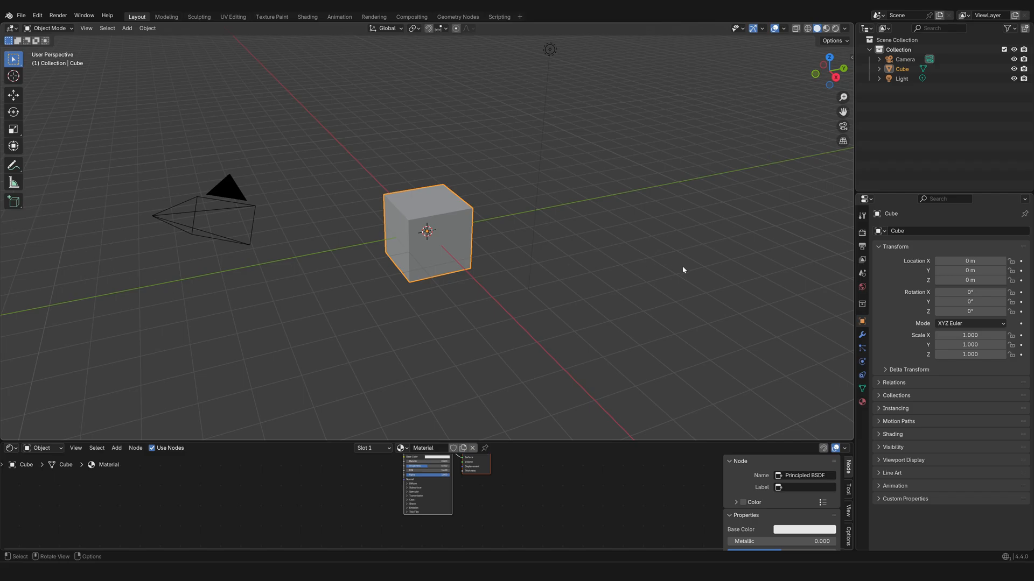
{"action": "mouse_move", "coordinate": [683, 225]}
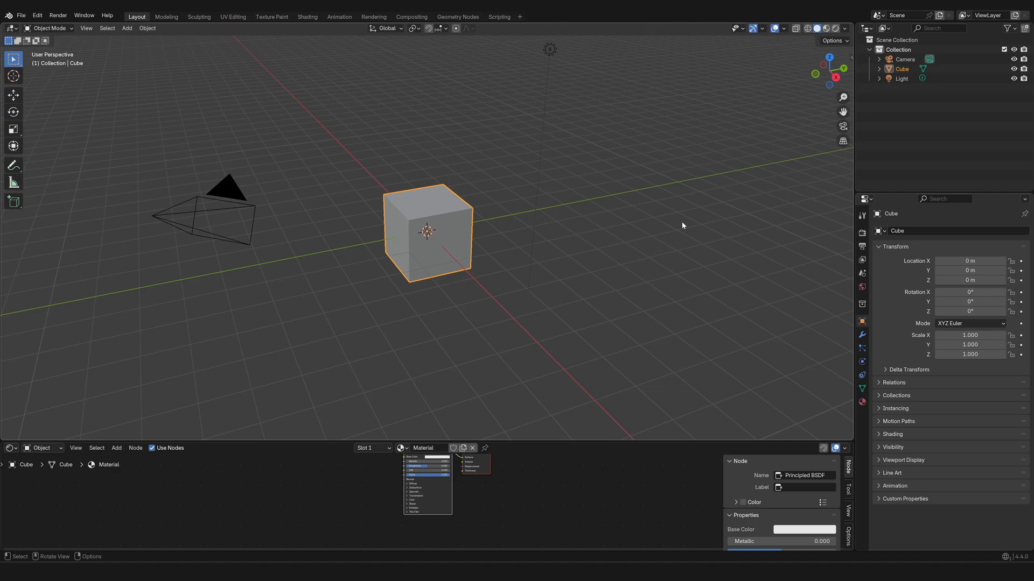
{"action": "mouse_move", "coordinate": [683, 225]}
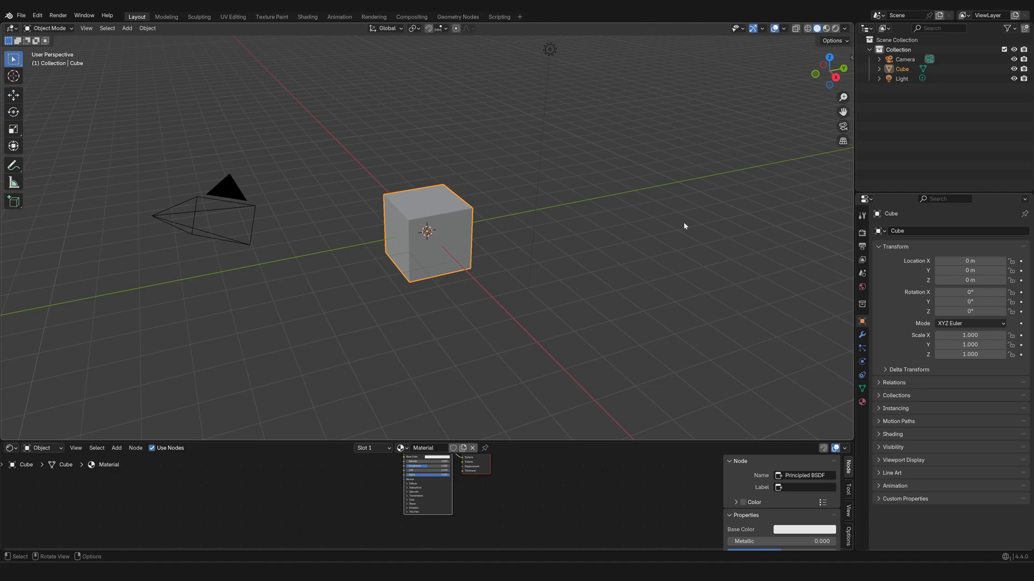